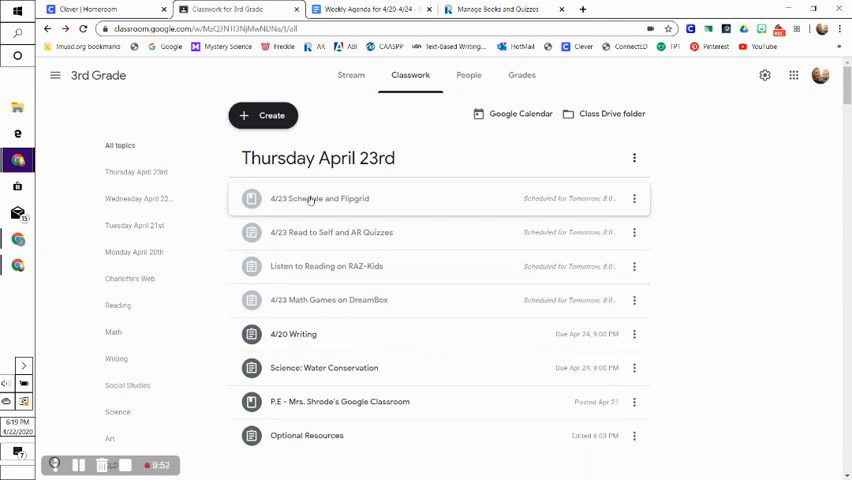
Expand the 4/23 Schedule and Flipgrid post to view its instructions and links.
click(320, 198)
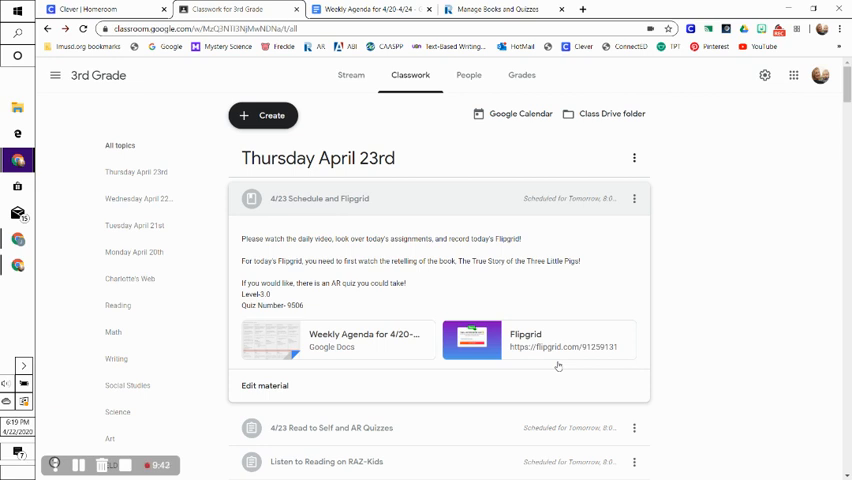
mouse_move(595, 298)
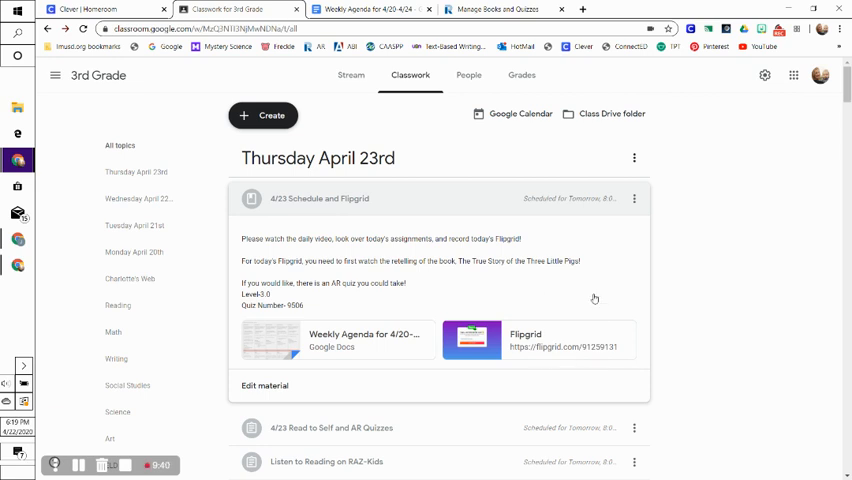
mouse_move(553, 365)
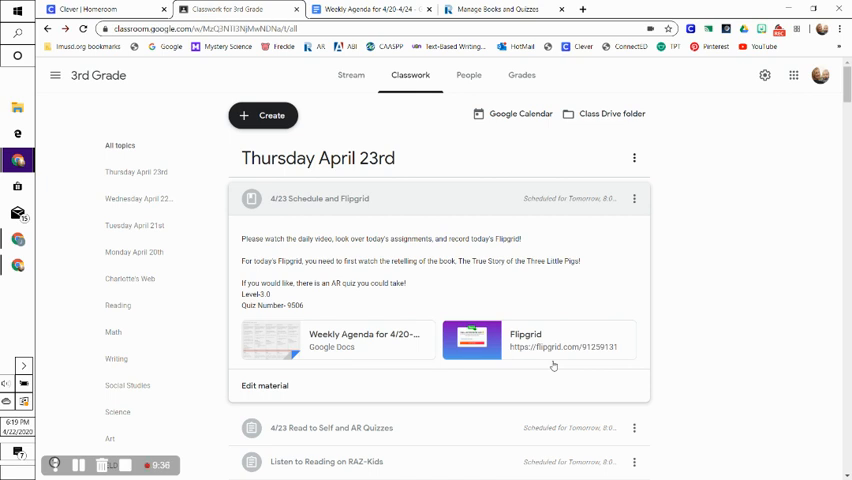
mouse_move(500, 314)
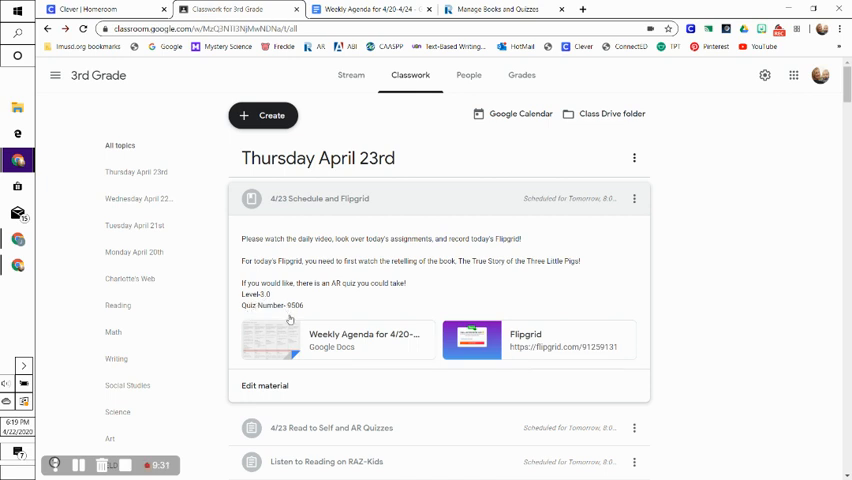
mouse_move(307, 305)
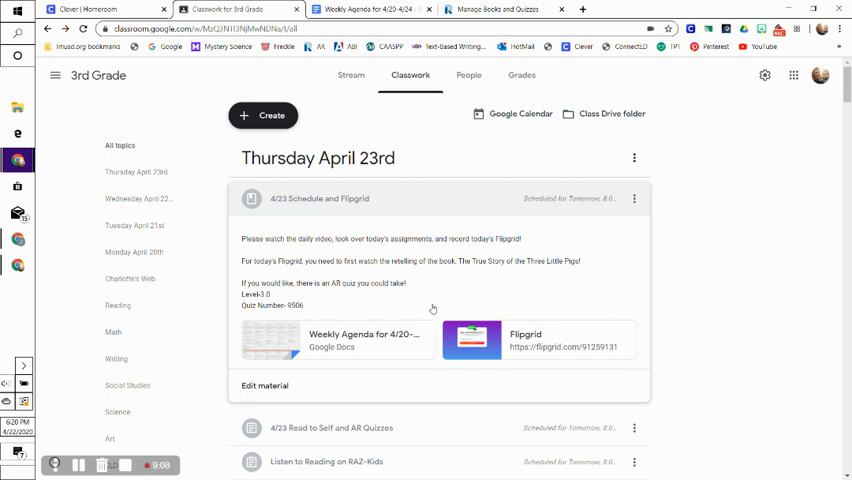
mouse_move(434, 306)
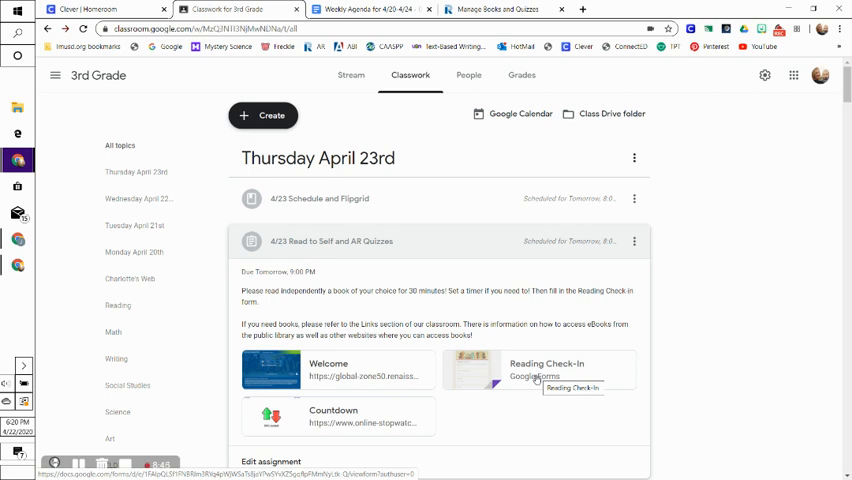
Collapse Read to Self and AR Quizzes, then expand 4/23 Math Games on DreamBox.
click(331, 241)
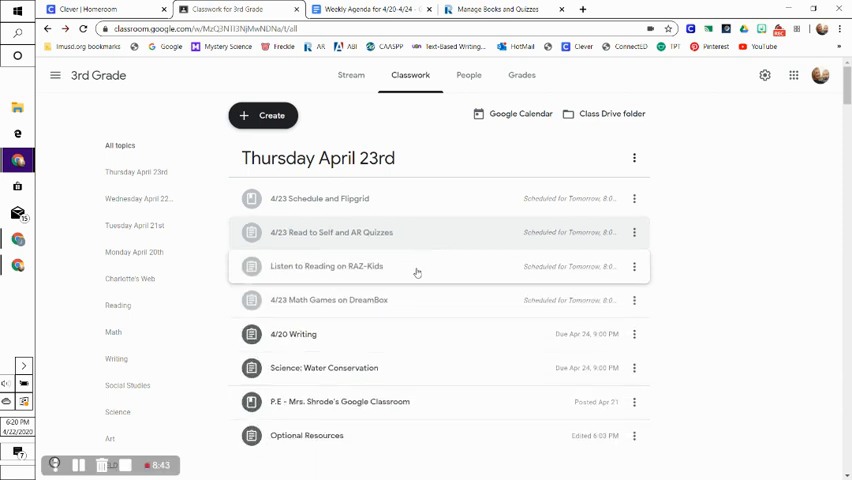
click(327, 271)
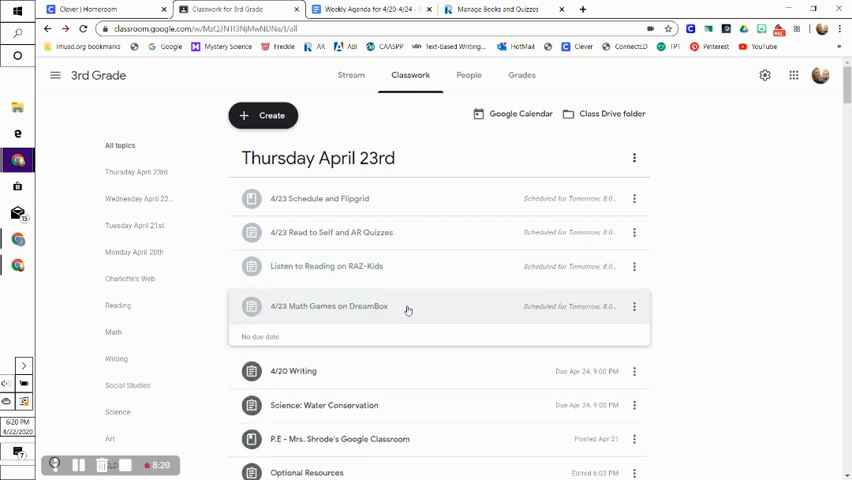
Collapse the DreamBox post and scroll down to the full Thursday April 23rd list.
click(328, 308)
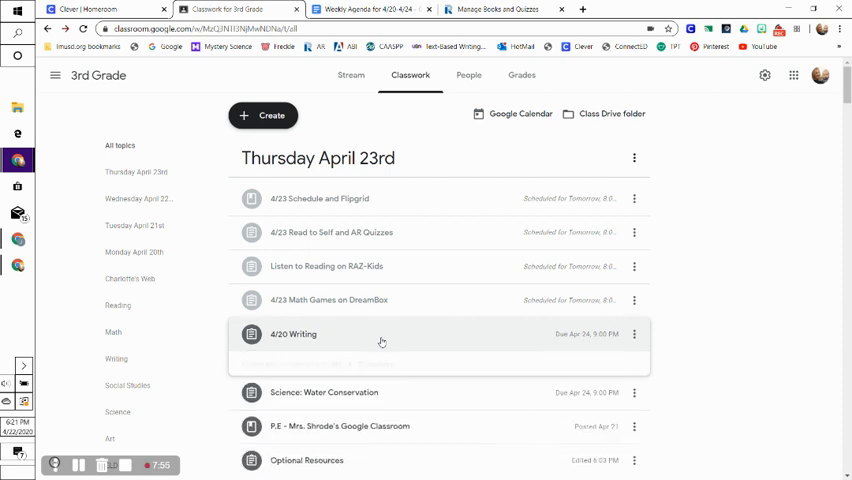
scroll(down, 3)
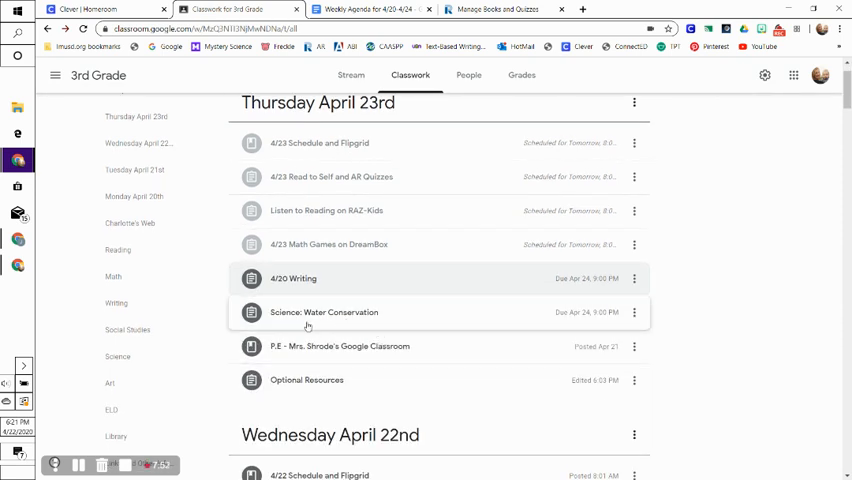
mouse_move(364, 323)
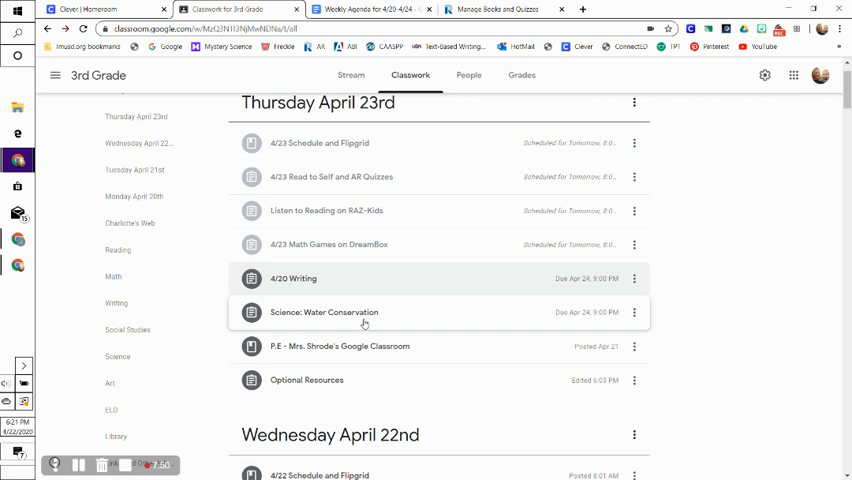
mouse_move(340, 360)
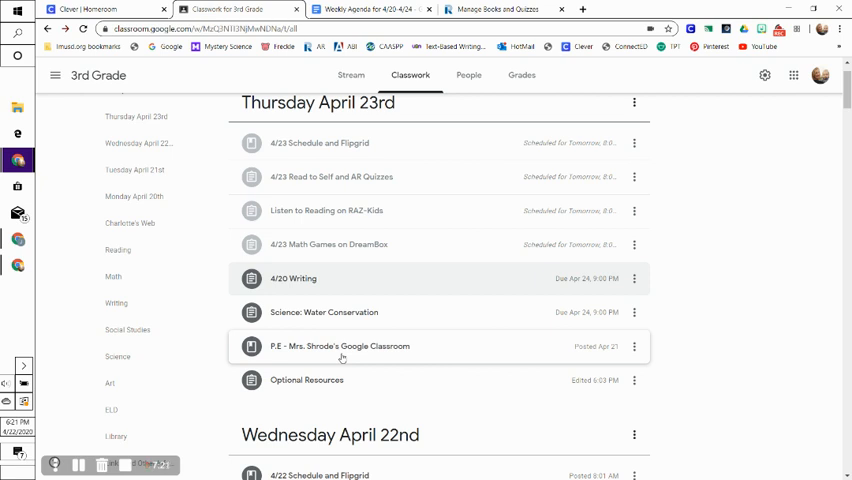
mouse_move(342, 380)
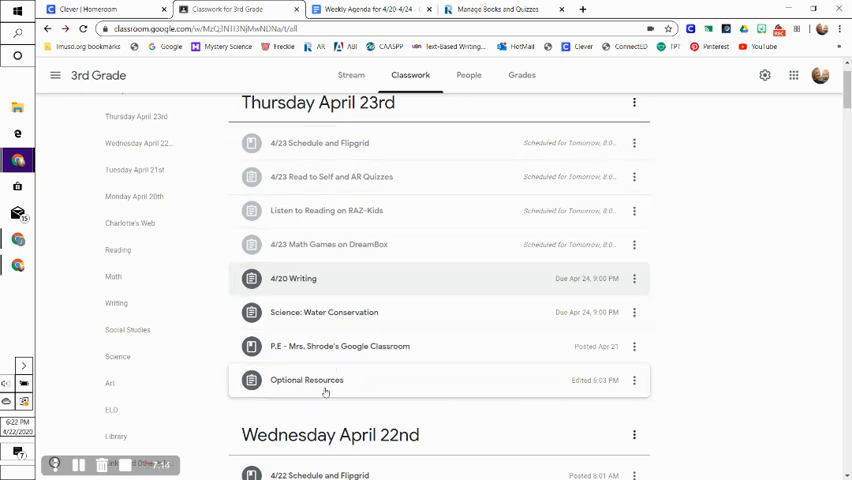
Expand Optional Resources to show its videos, Earth Day slideshow and Kahoot links.
click(306, 380)
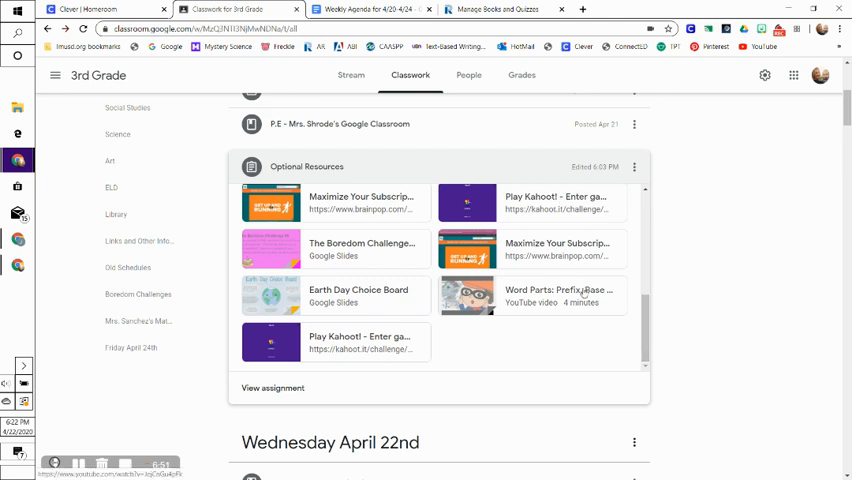
mouse_move(560, 295)
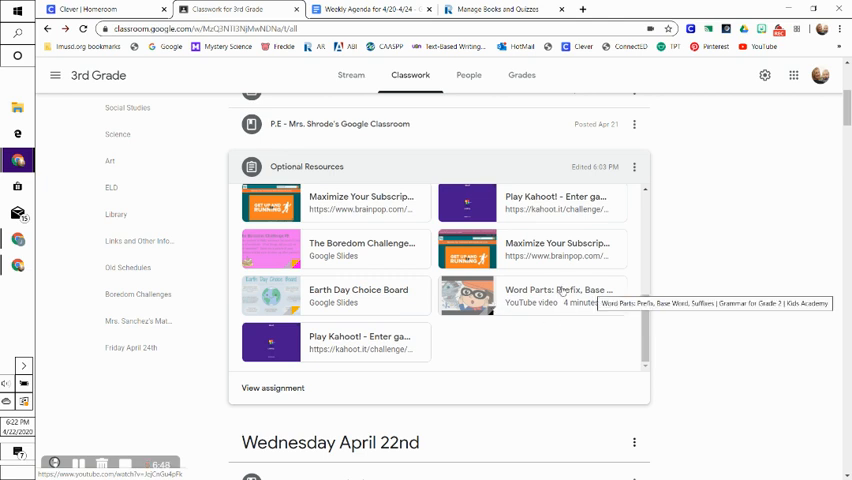
mouse_move(474, 317)
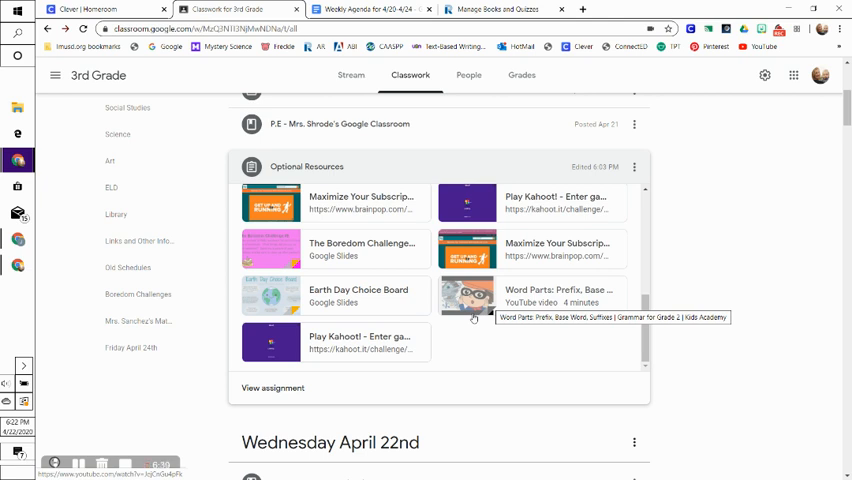
mouse_move(325, 348)
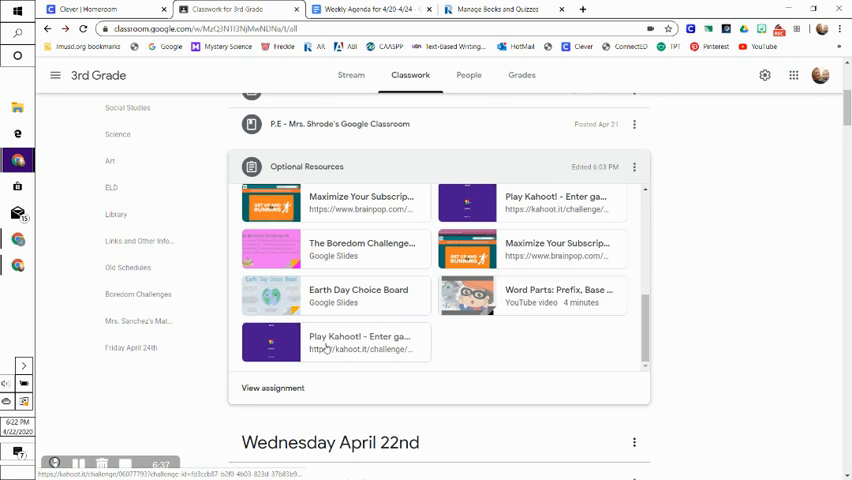